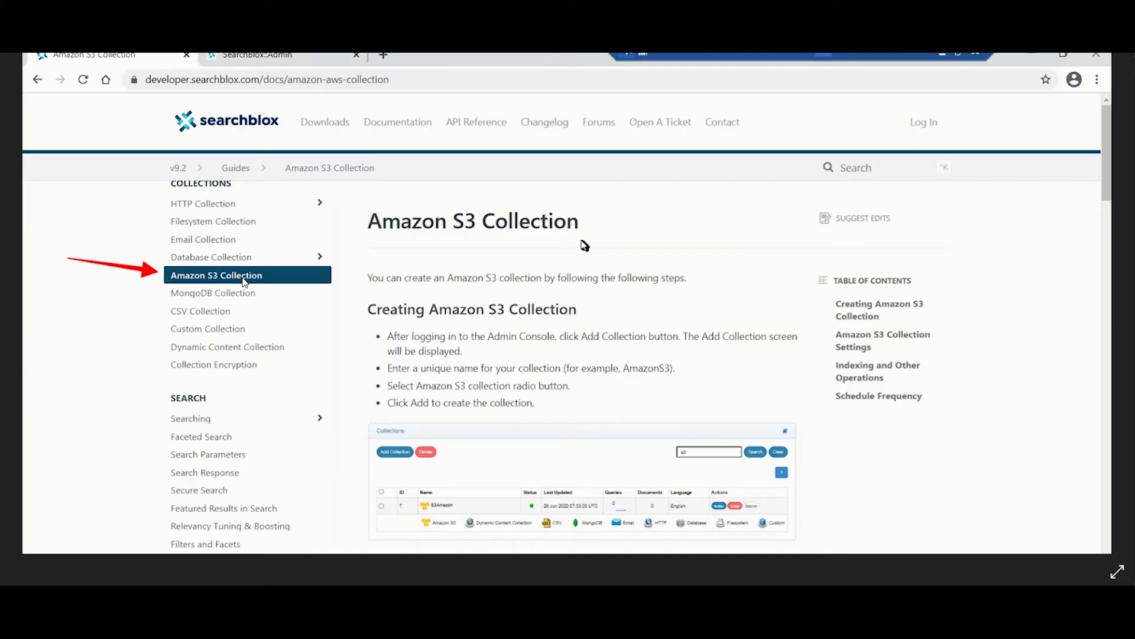
Step: Switch from the Amazon S3 documentation to the SearchBlox admin console Collections page
{"action": "left_click", "coordinate": [256, 54]}
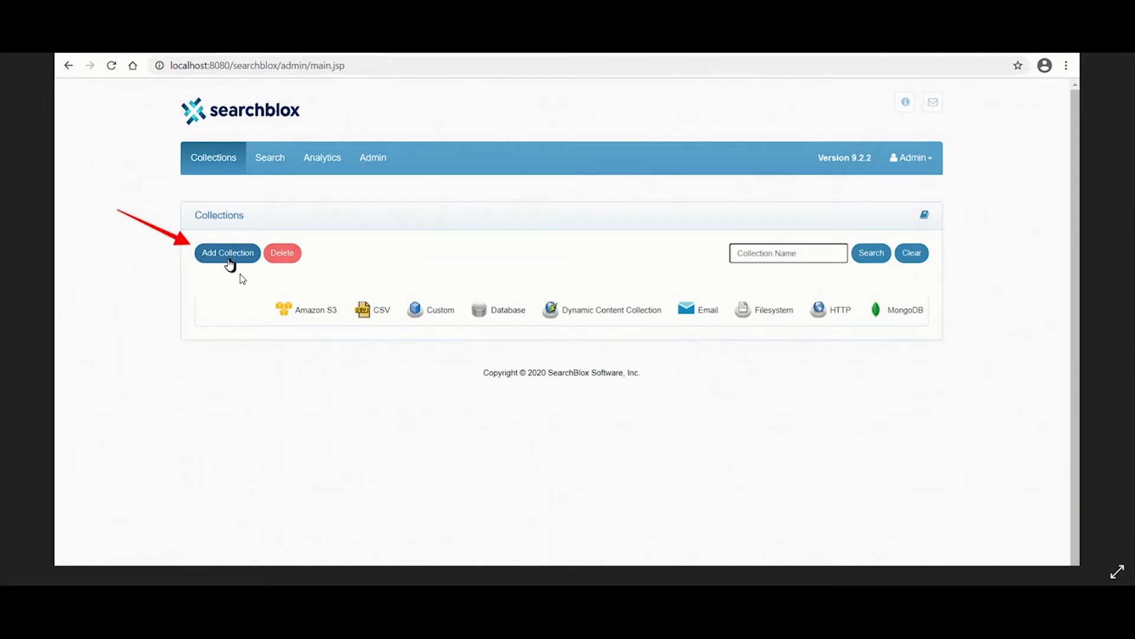
Step: Add a new public English Amazon S3 collection named AmazonS3Test
{"action": "left_click", "coordinate": [227, 253]}
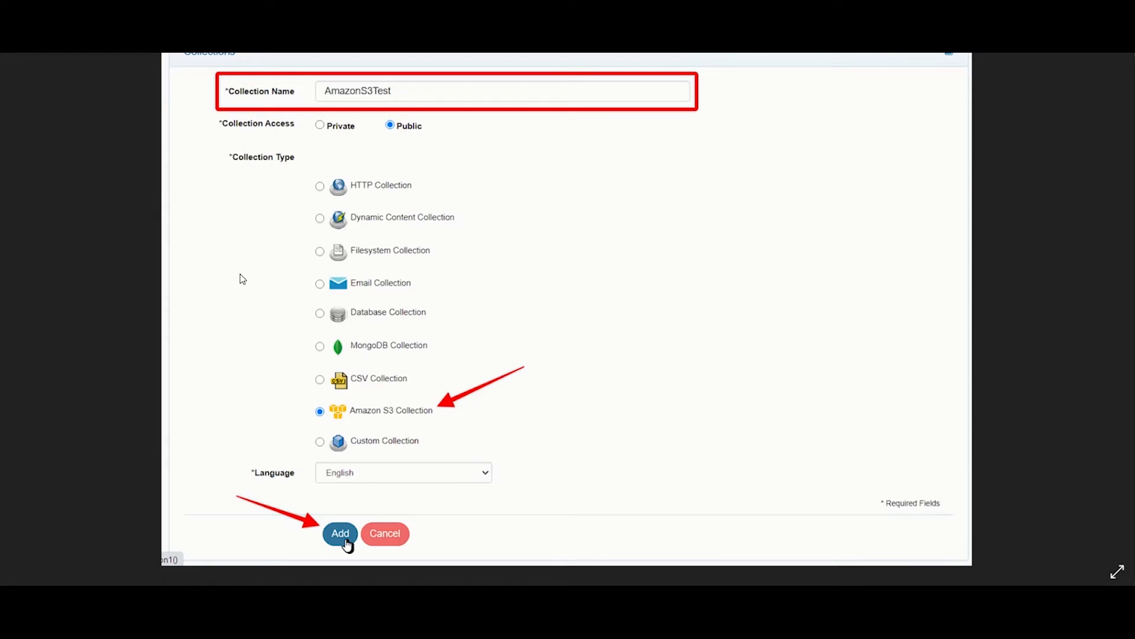
{"action": "left_click", "coordinate": [340, 533]}
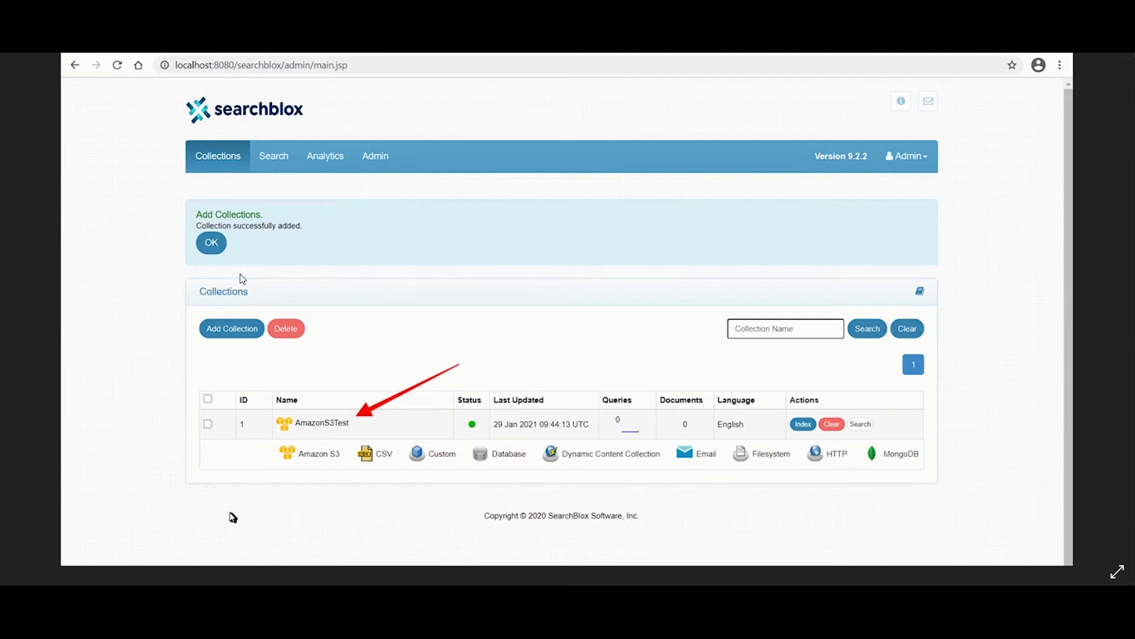
Step: Show the AmazonS3Test collection's Settings with its empty S3 server detail fields
{"action": "left_click", "coordinate": [321, 422]}
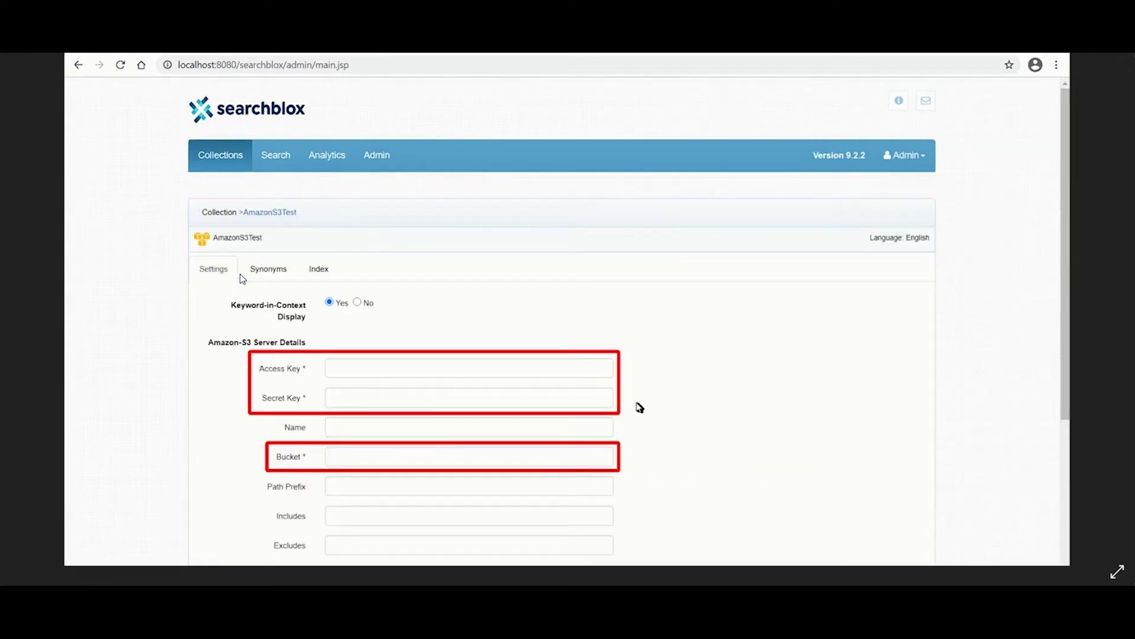
{"action": "mouse_move", "coordinate": [474, 325]}
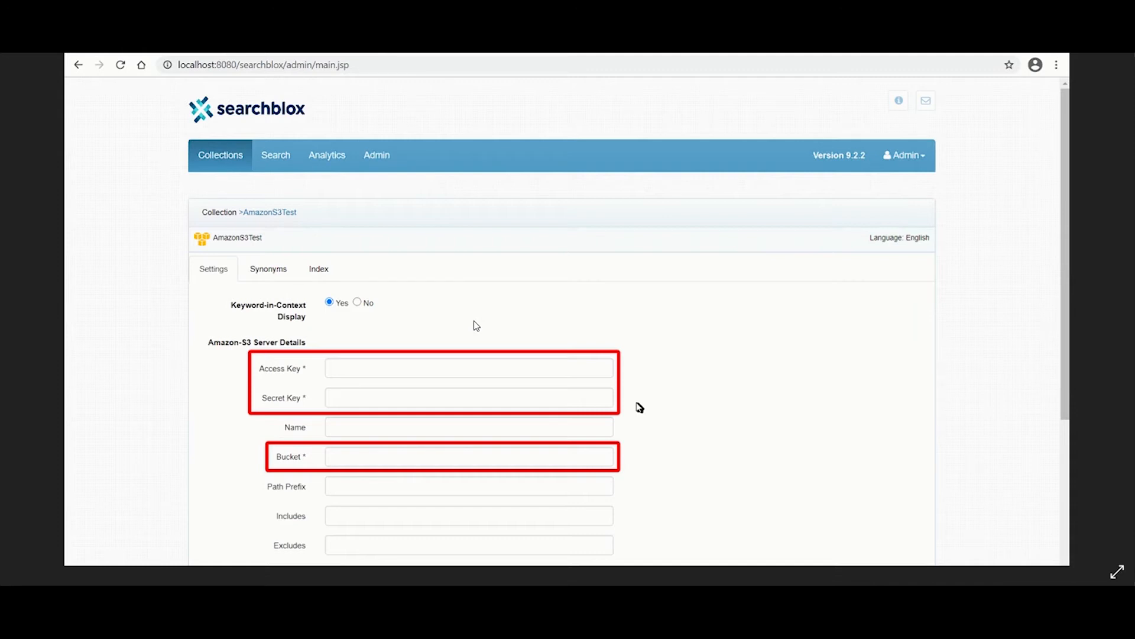
{"action": "scroll", "scroll_direction": "down", "scroll_amount": 3}
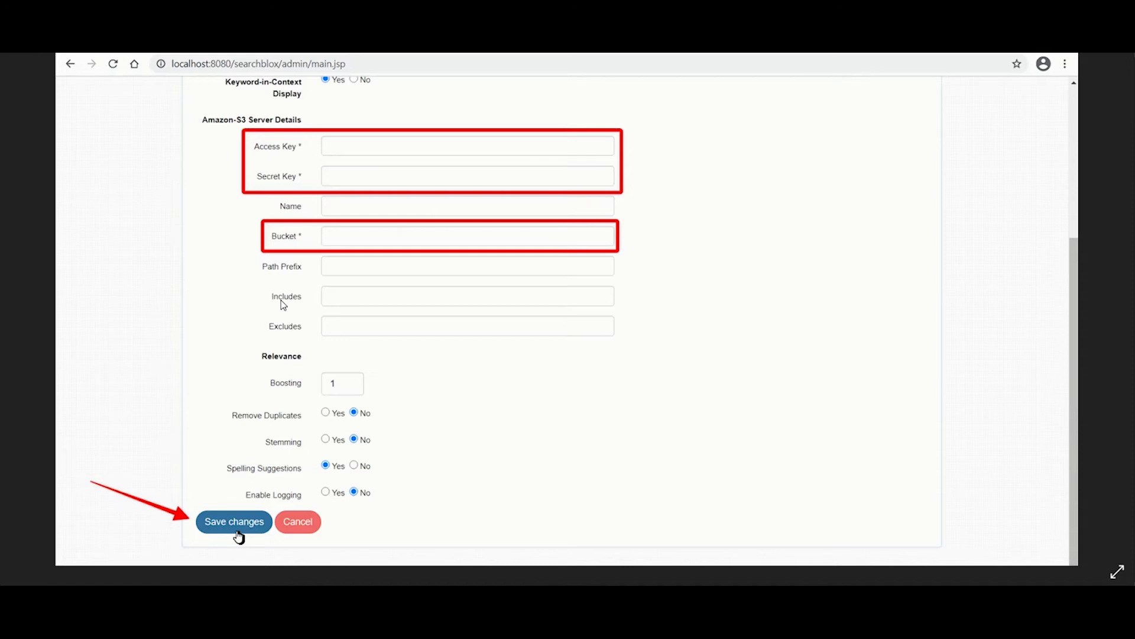
{"action": "mouse_move", "coordinate": [294, 338]}
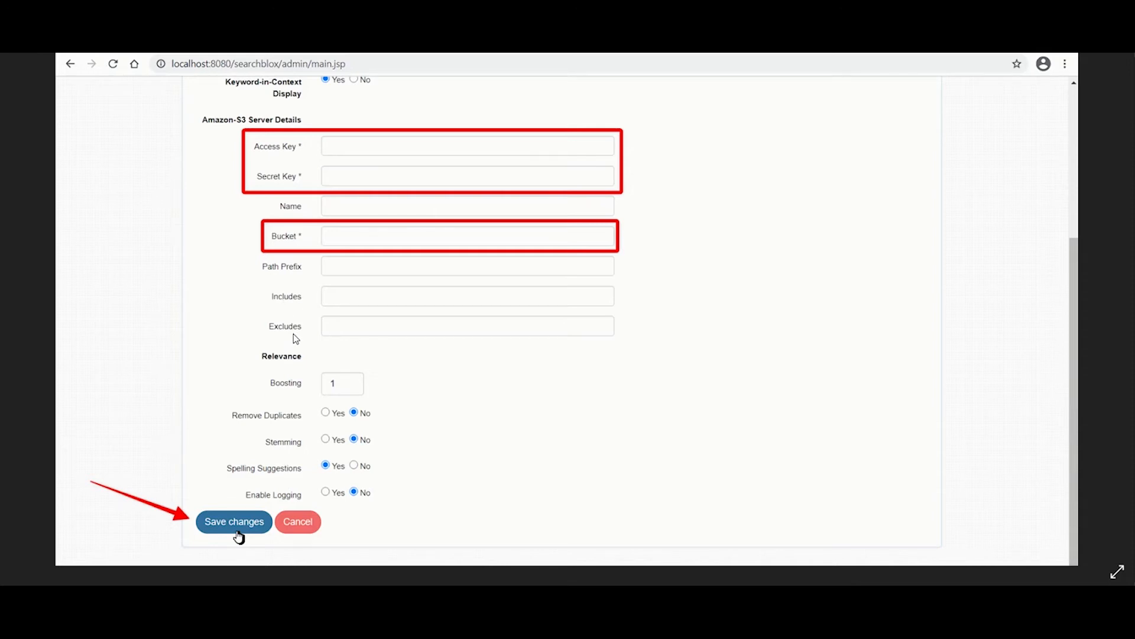
{"action": "scroll", "scroll_direction": "up", "scroll_amount": 3}
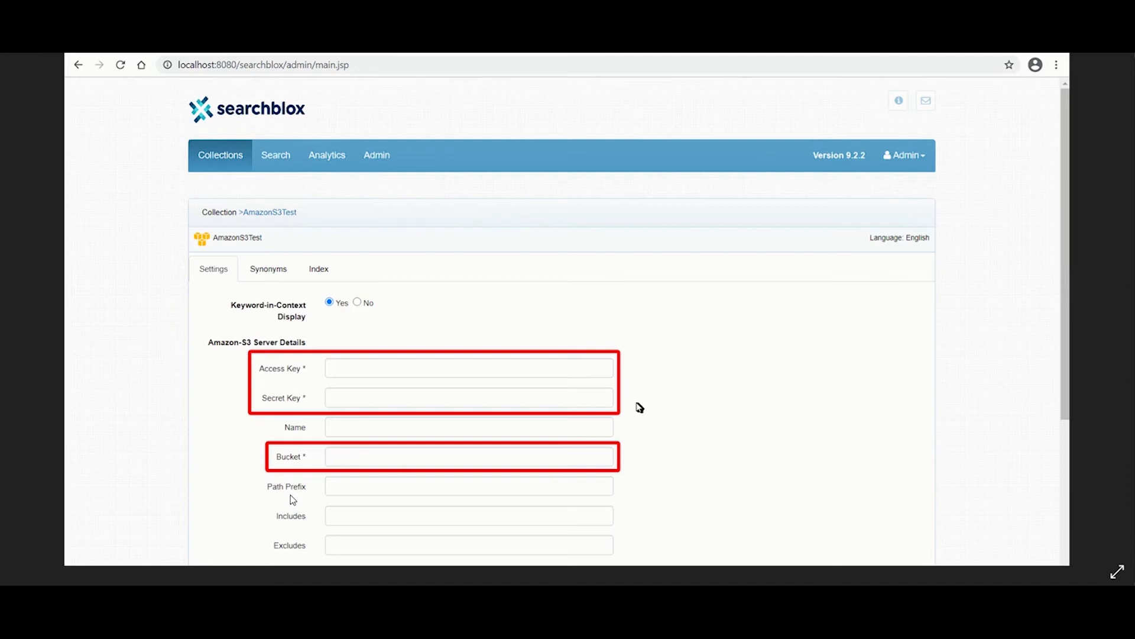
Step: Show AmazonS3Test's indexing status and hourly clear/index schedule options
{"action": "left_click", "coordinate": [318, 269]}
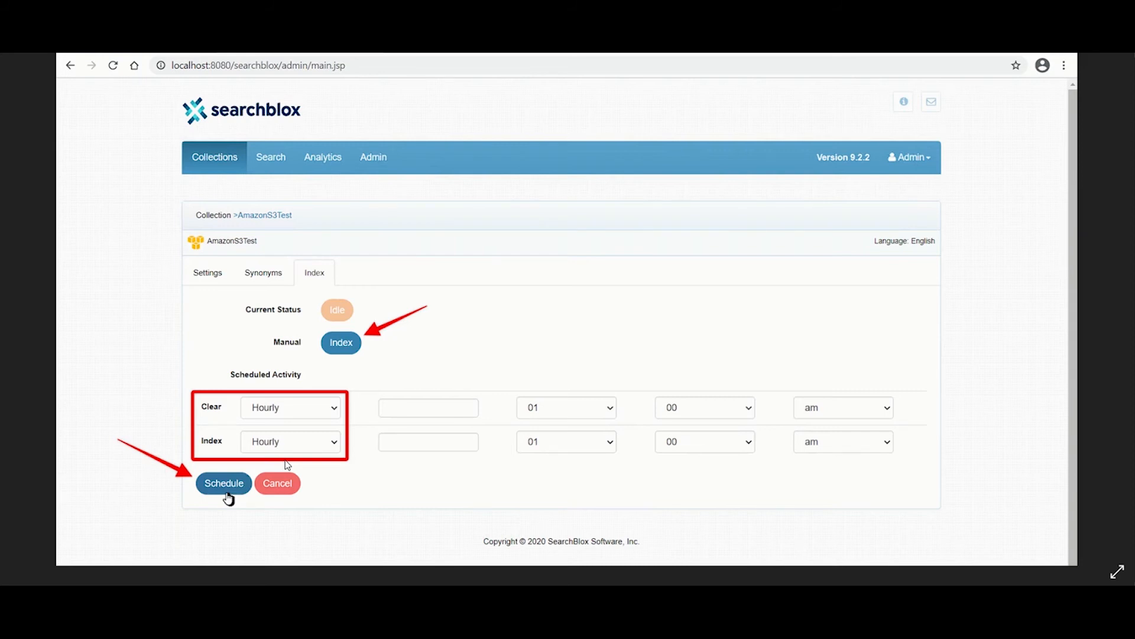
{"action": "left_click", "coordinate": [224, 483]}
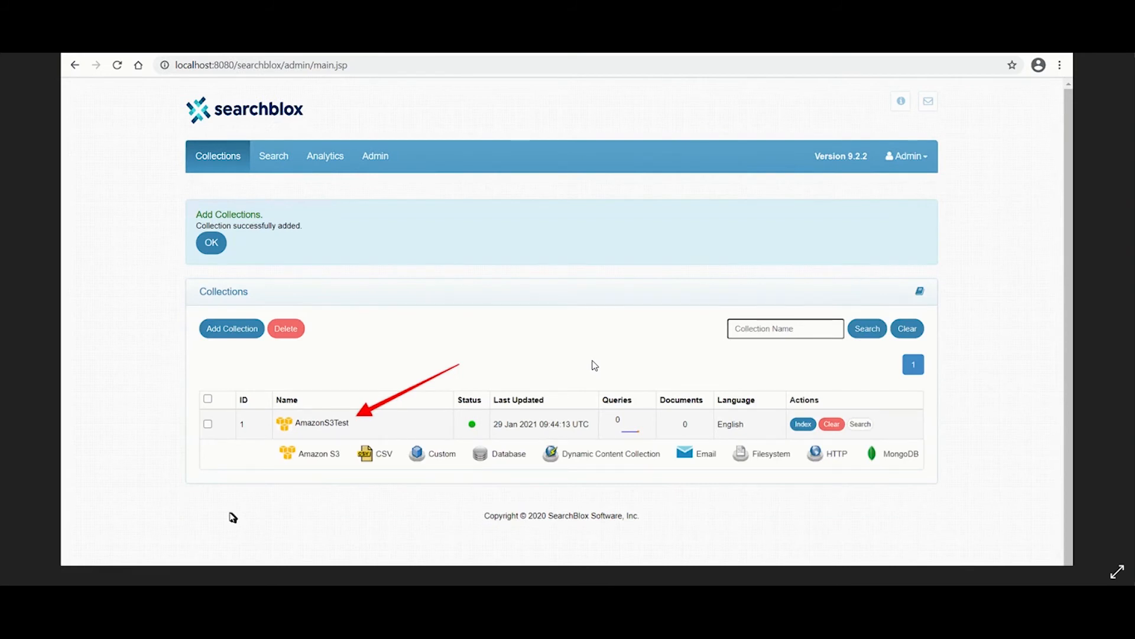
{"action": "left_click", "coordinate": [802, 424]}
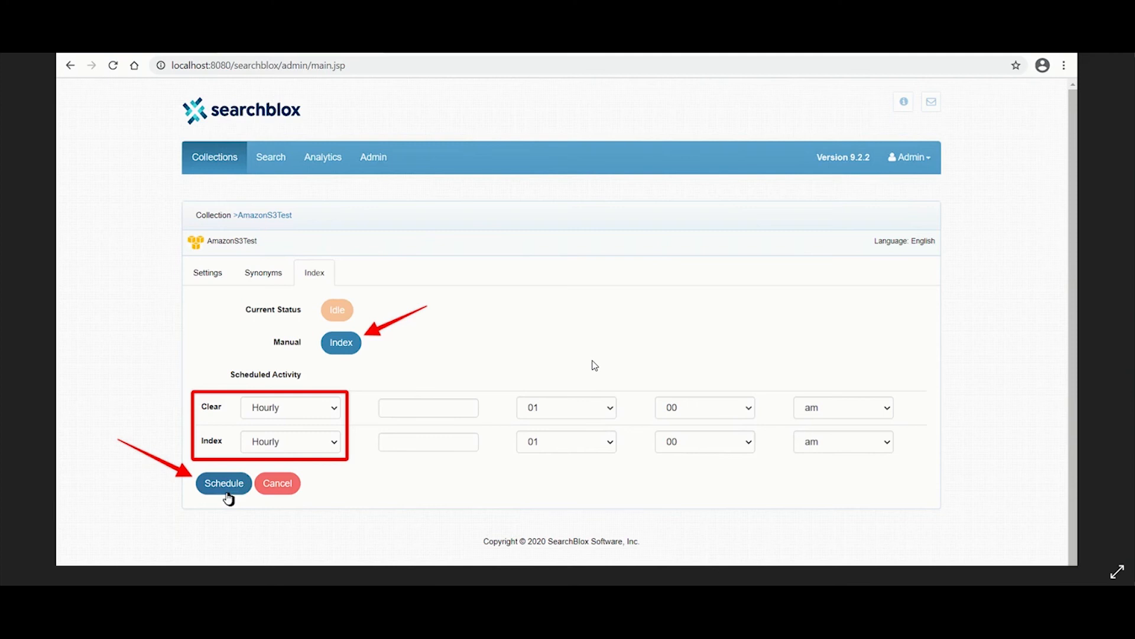
{"action": "mouse_move", "coordinate": [308, 449]}
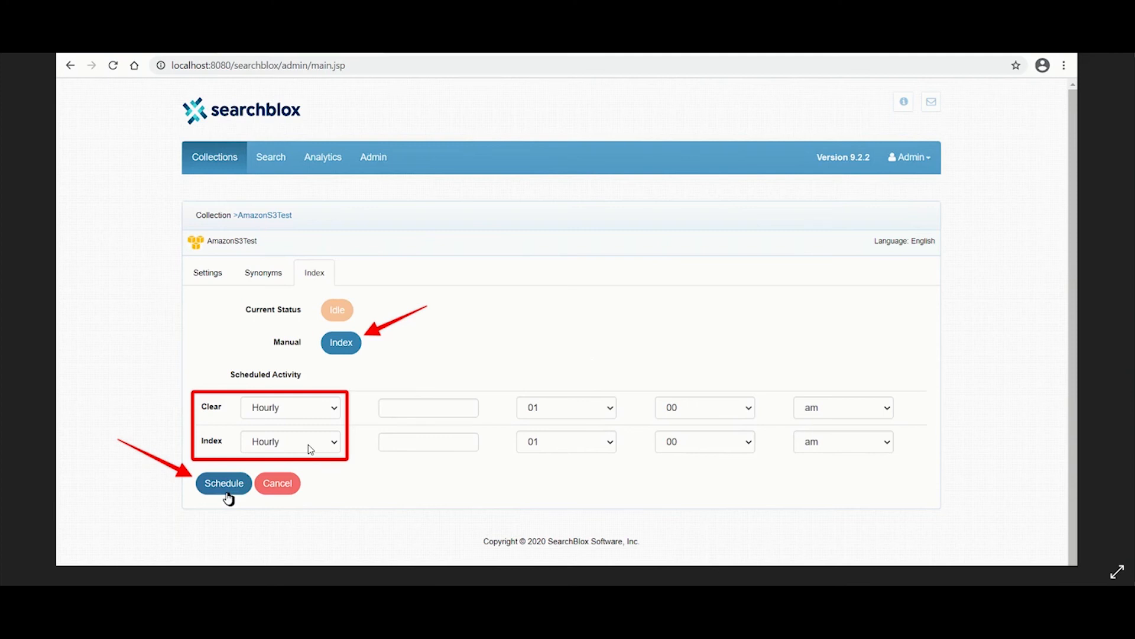